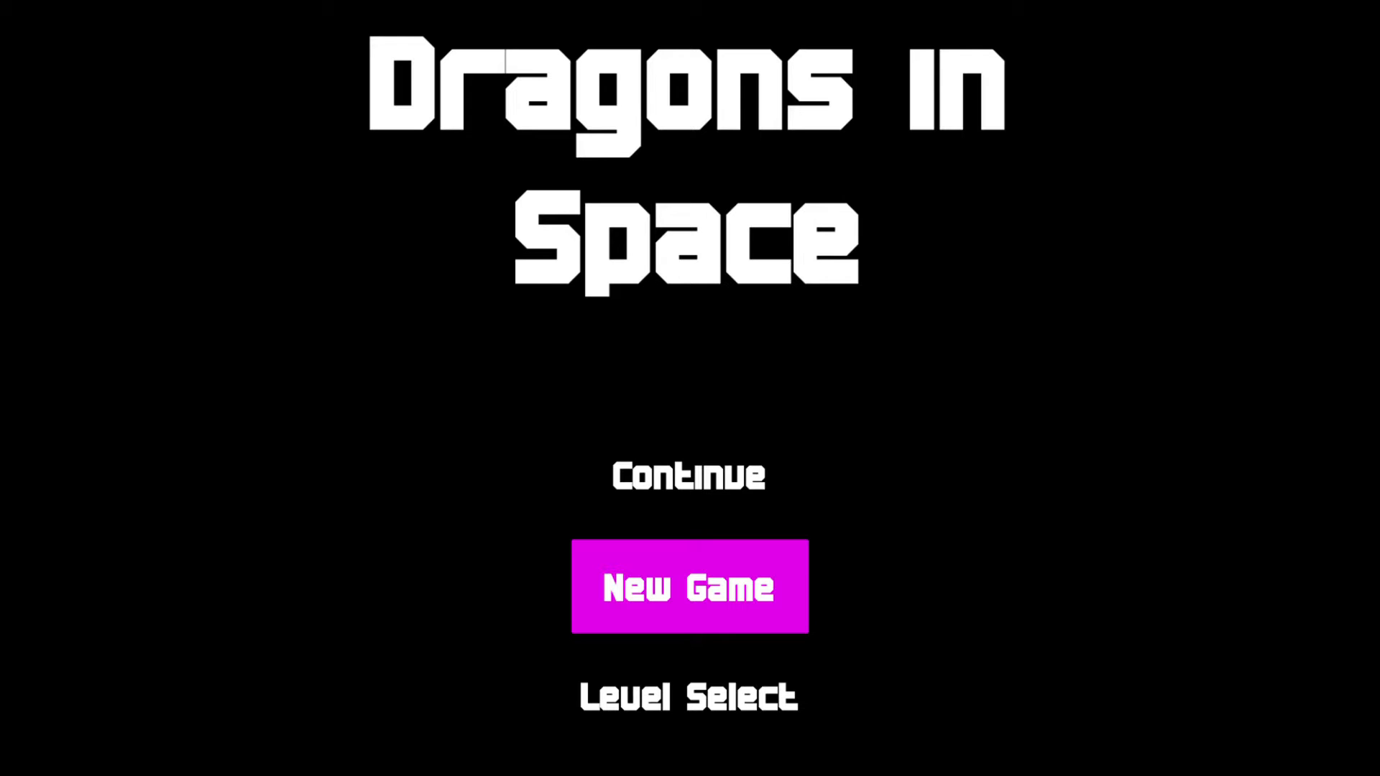
pyautogui.click(688, 587)
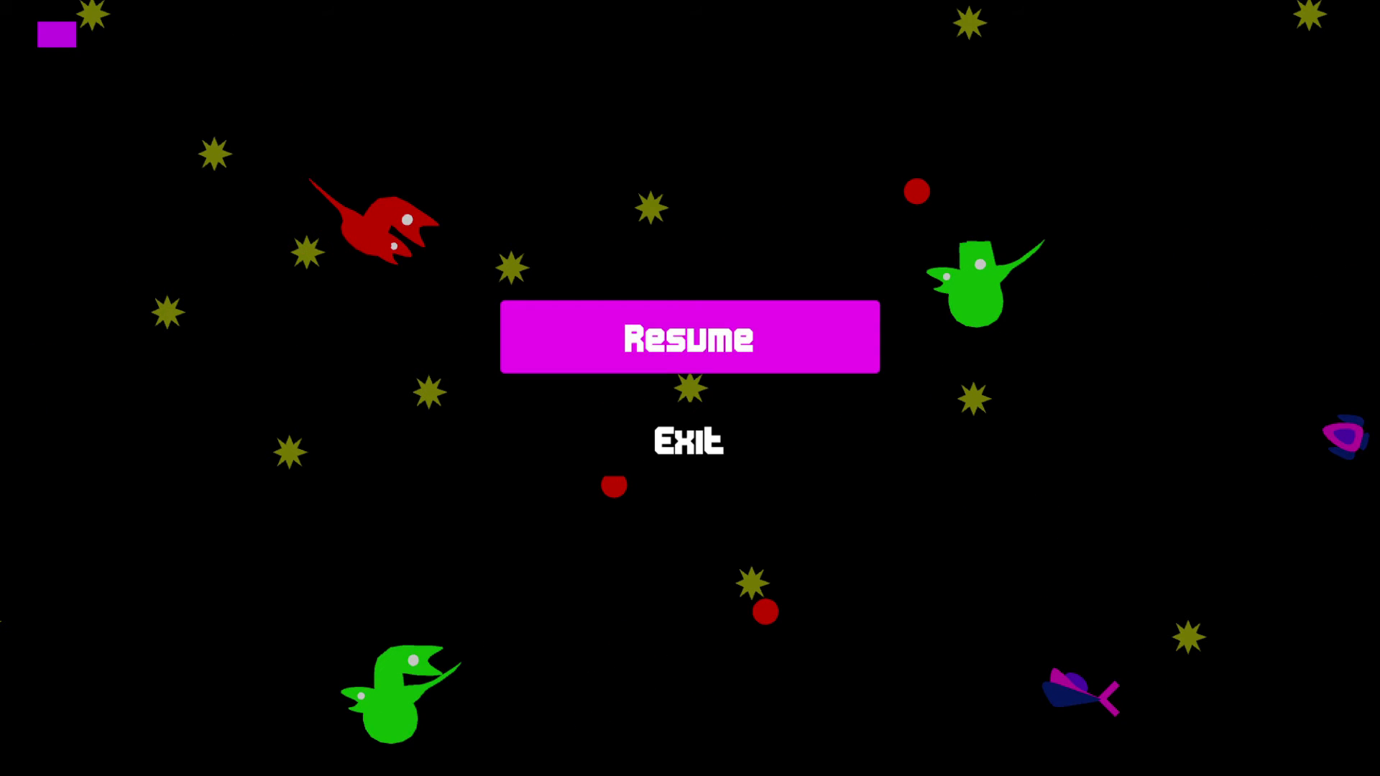
pyautogui.click(688, 337)
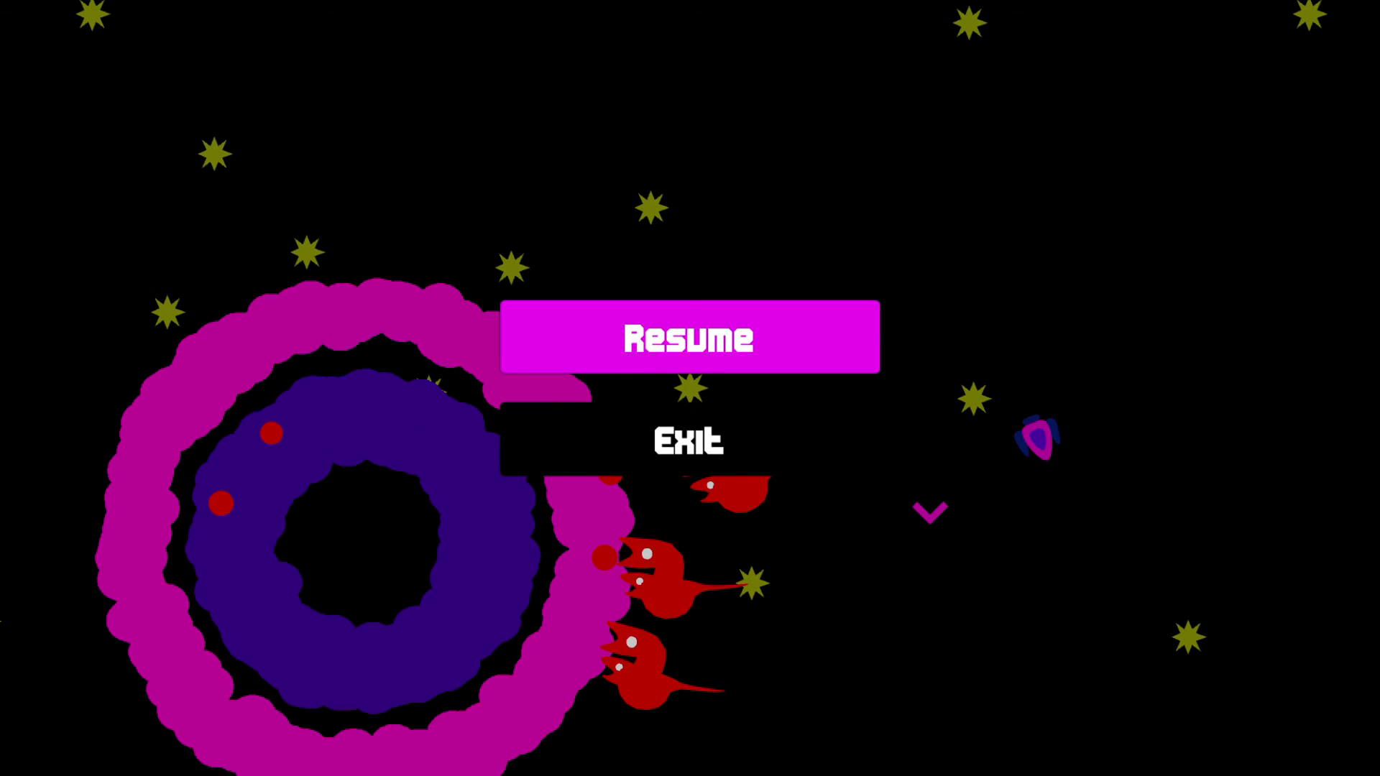
pyautogui.click(688, 337)
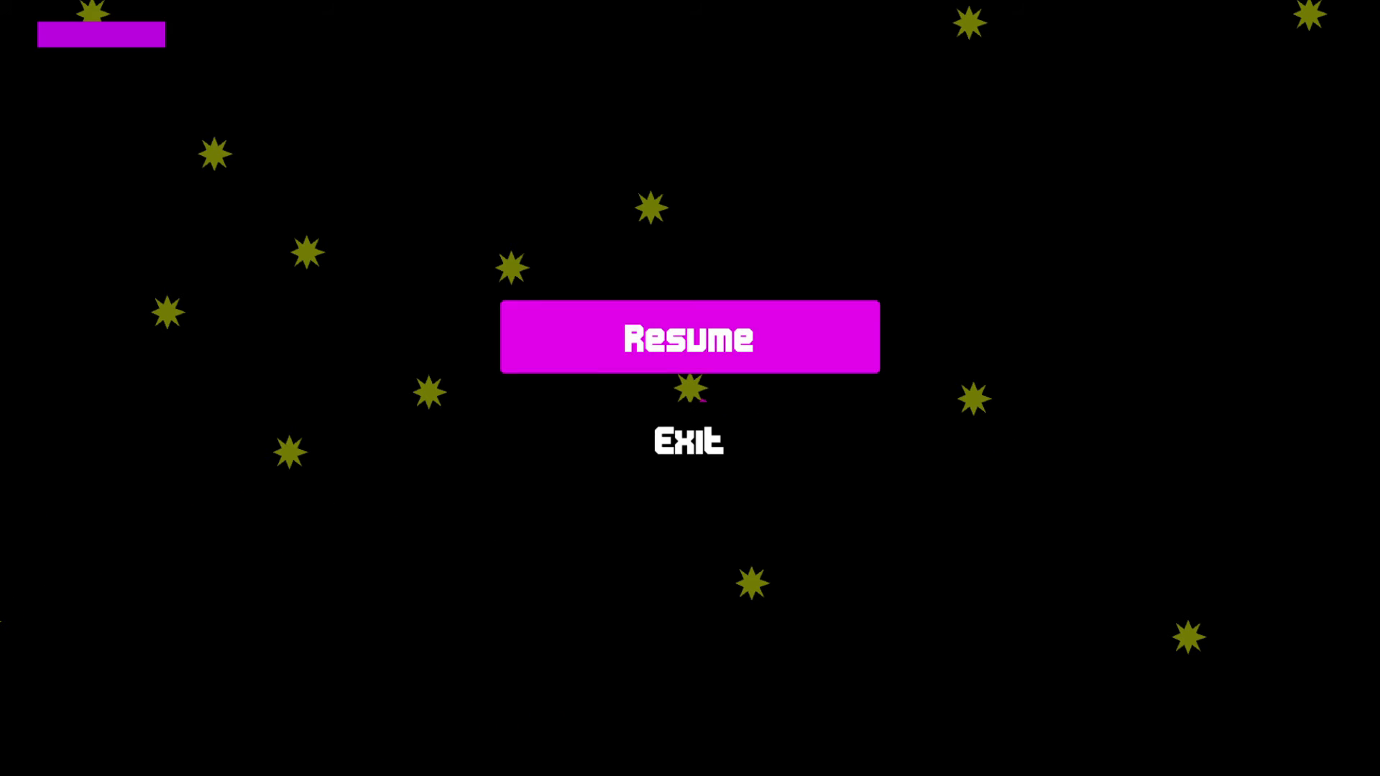
pyautogui.click(689, 336)
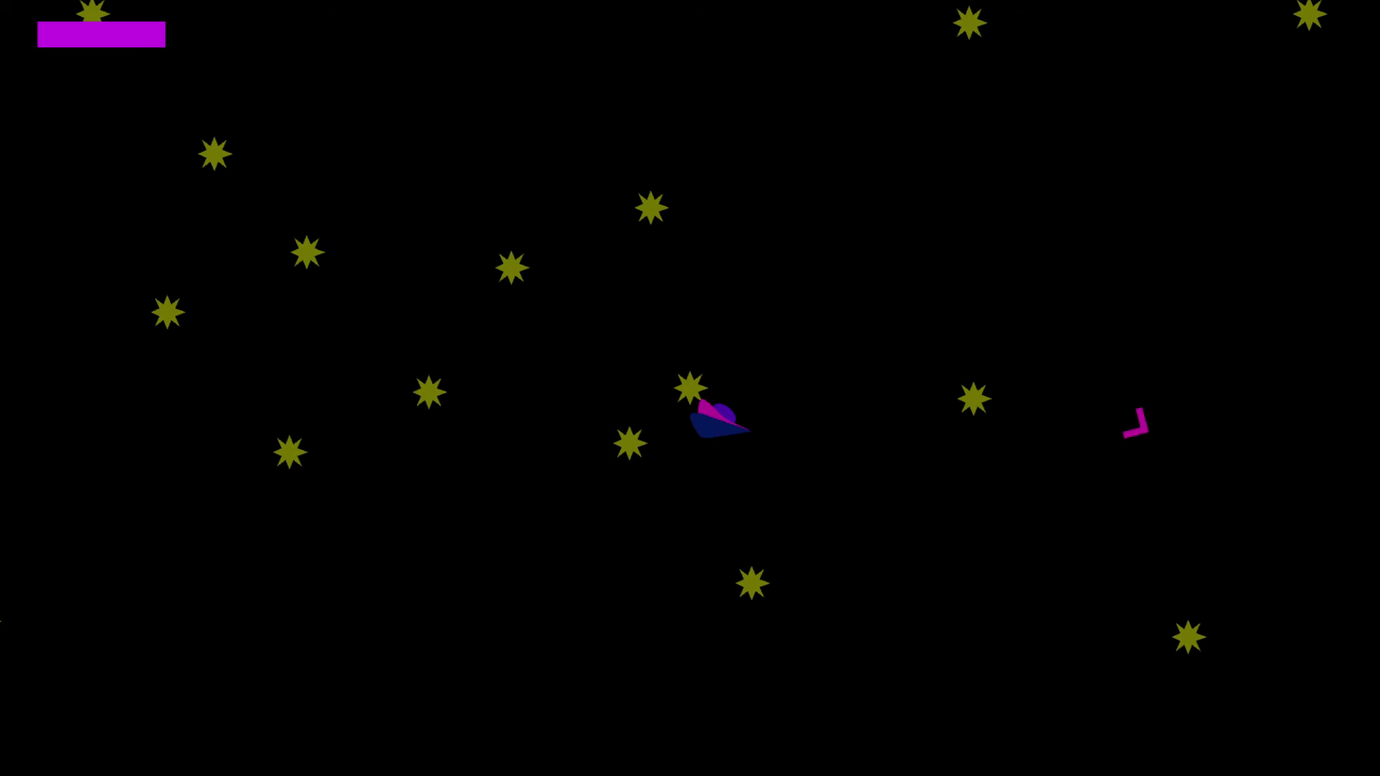